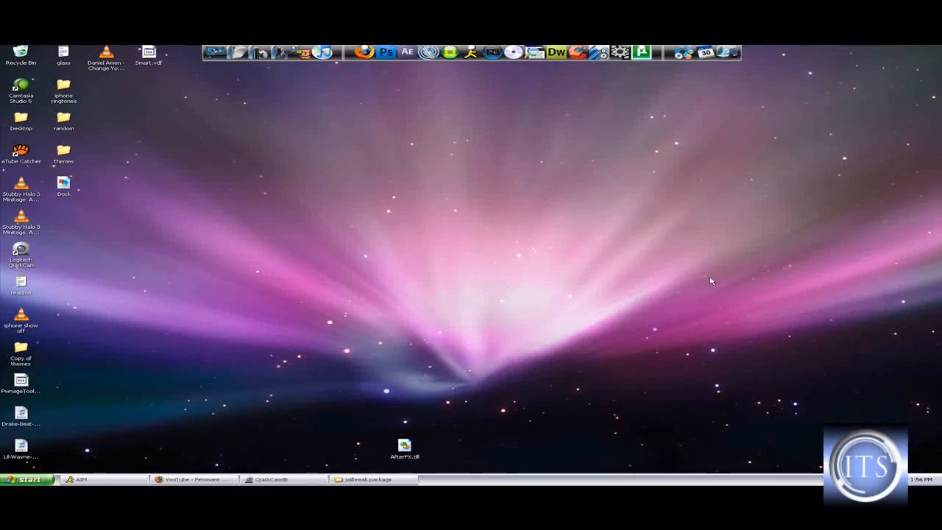
pyautogui.moveTo(501, 242)
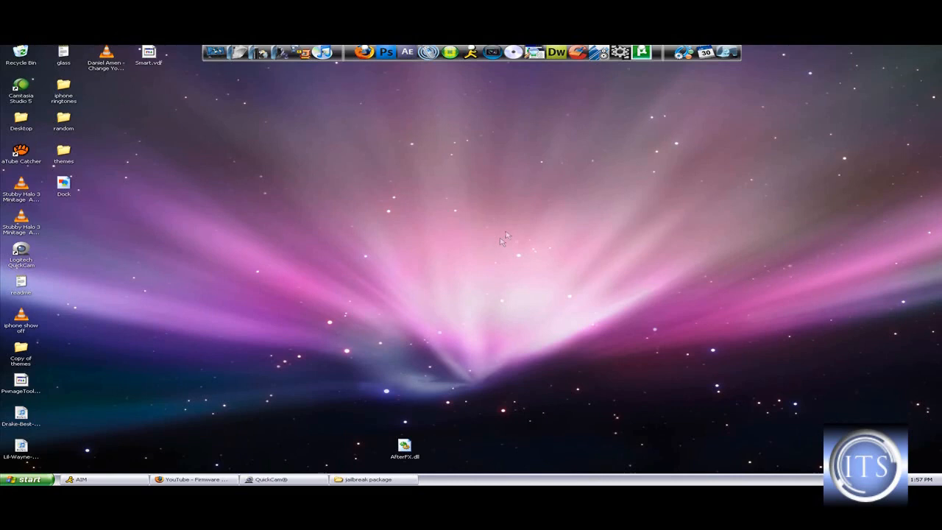
pyautogui.moveTo(425, 160)
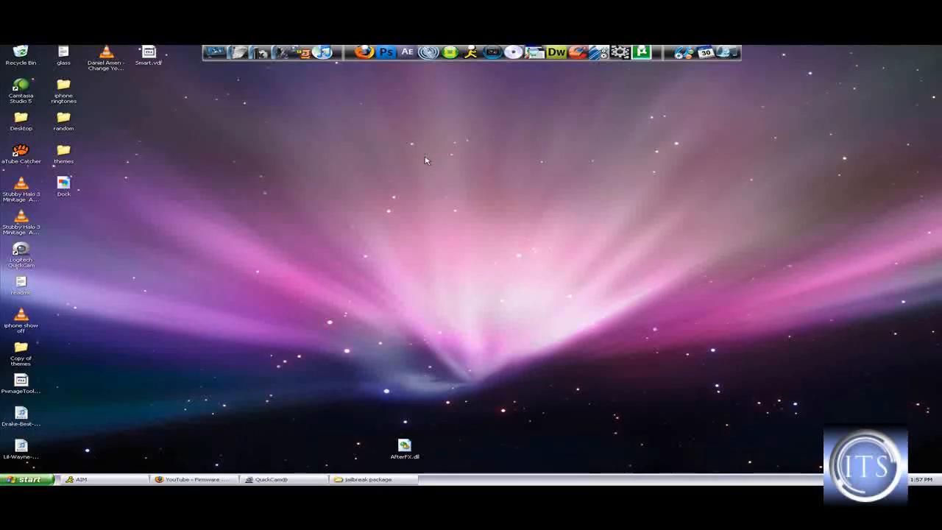
pyautogui.moveTo(419, 168)
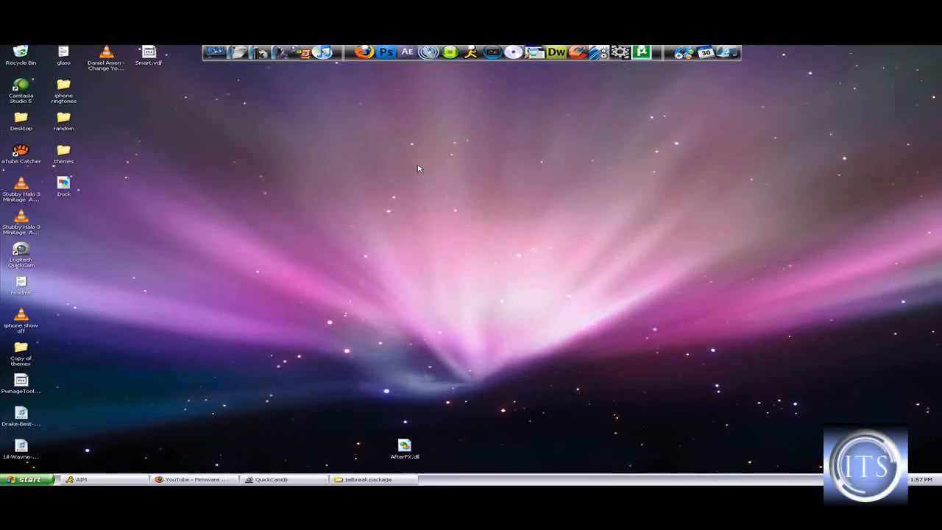
pyautogui.moveTo(466, 194)
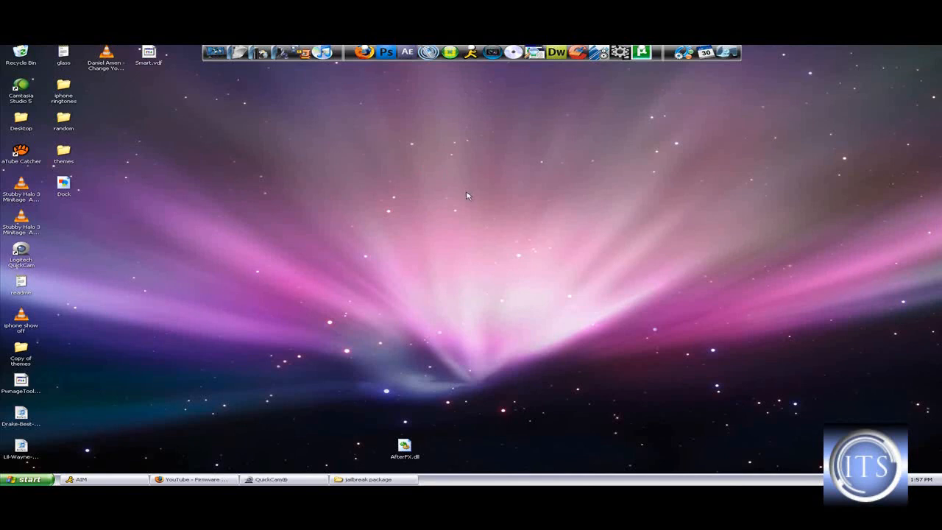
pyautogui.moveTo(509, 282)
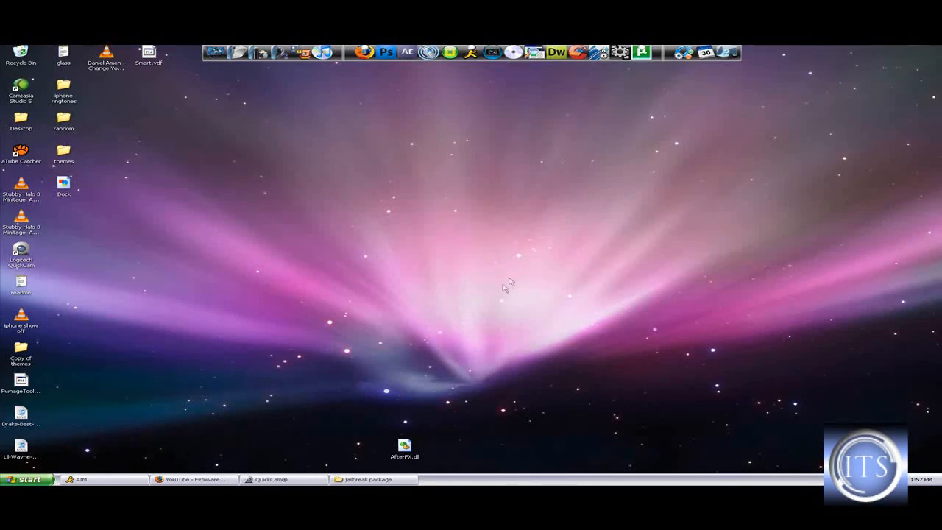
pyautogui.moveTo(430, 212)
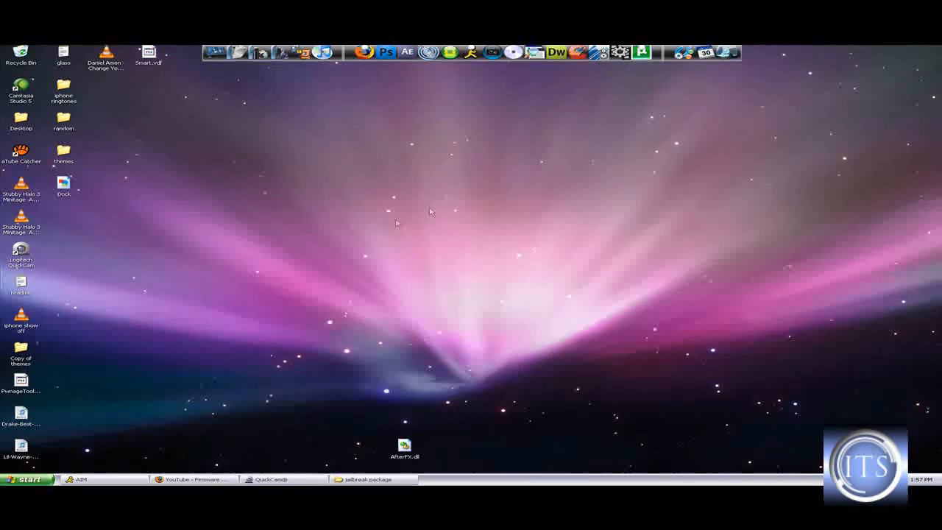
pyautogui.moveTo(400, 241)
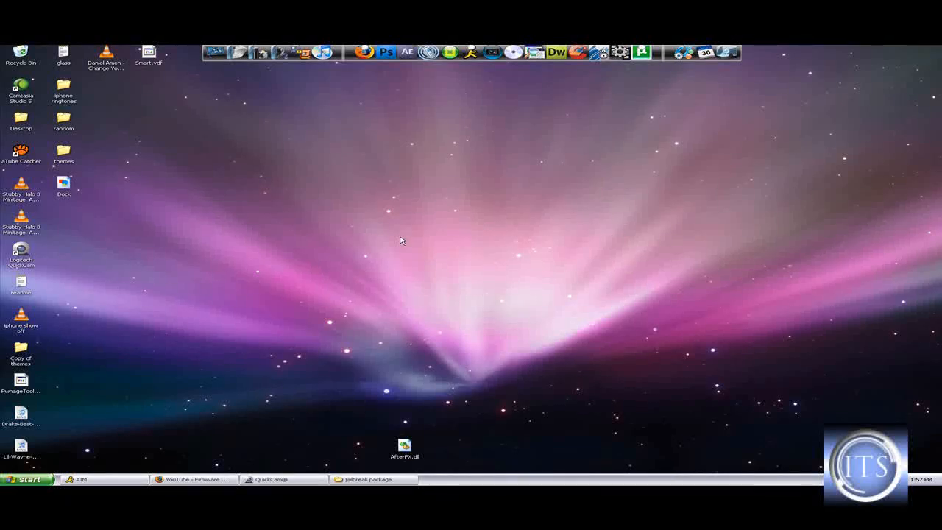
pyautogui.moveTo(473, 224)
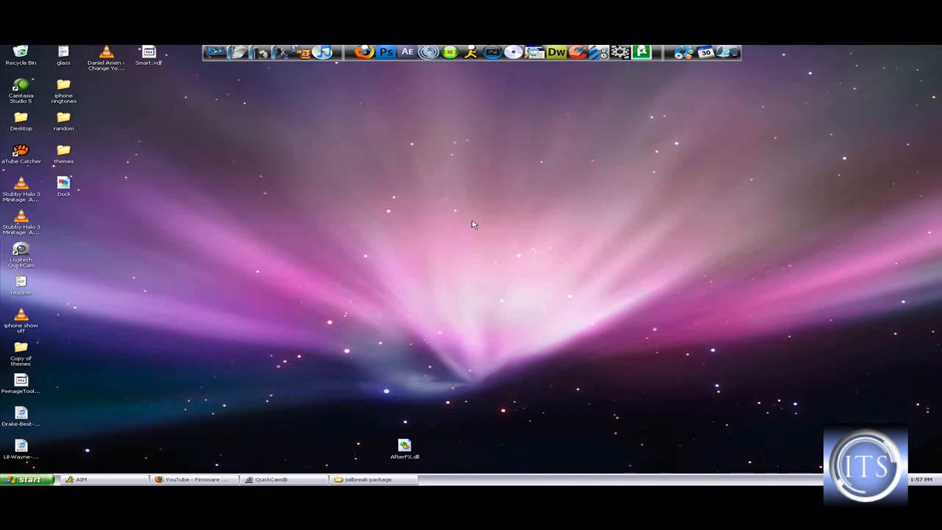
pyautogui.moveTo(413, 218)
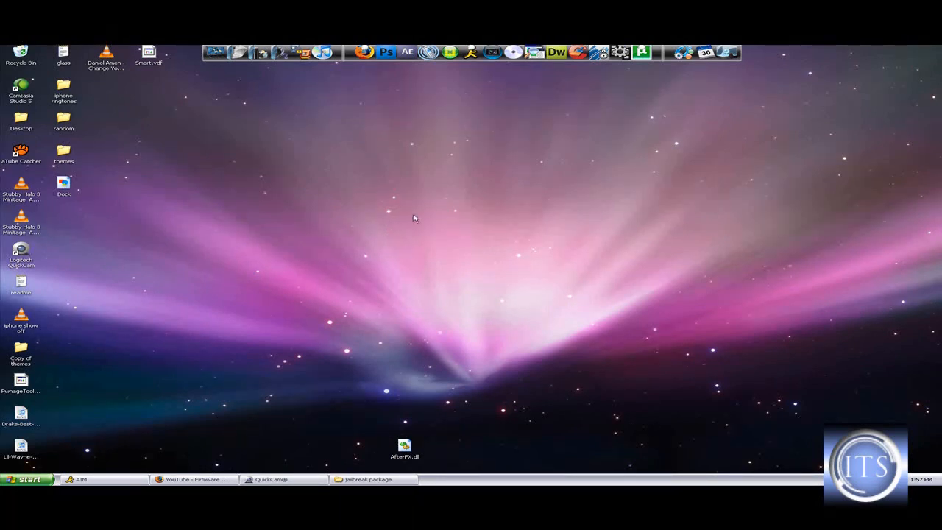
pyautogui.moveTo(424, 254)
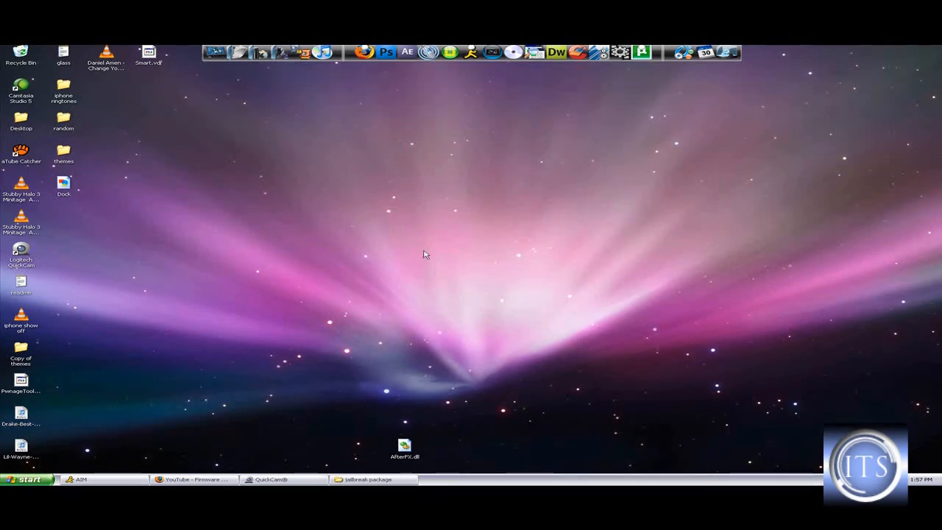
pyautogui.moveTo(386, 214)
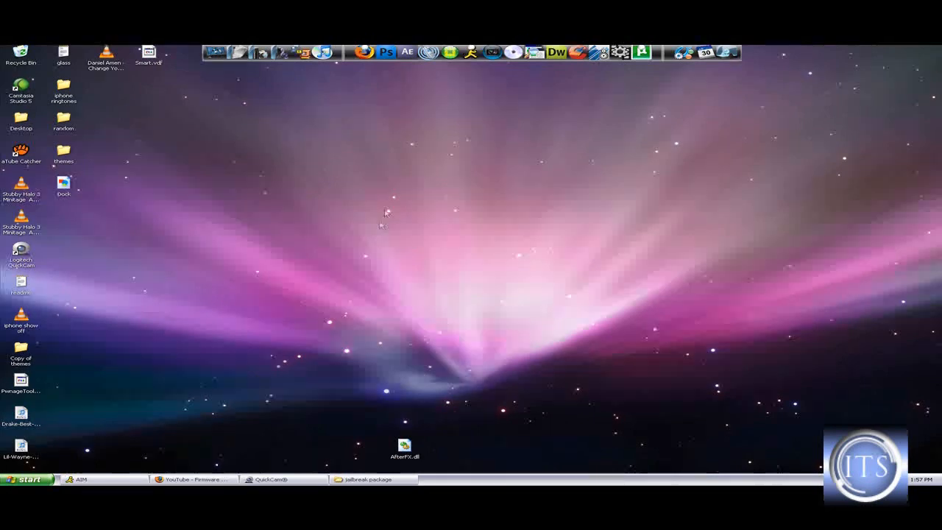
pyautogui.moveTo(412, 297)
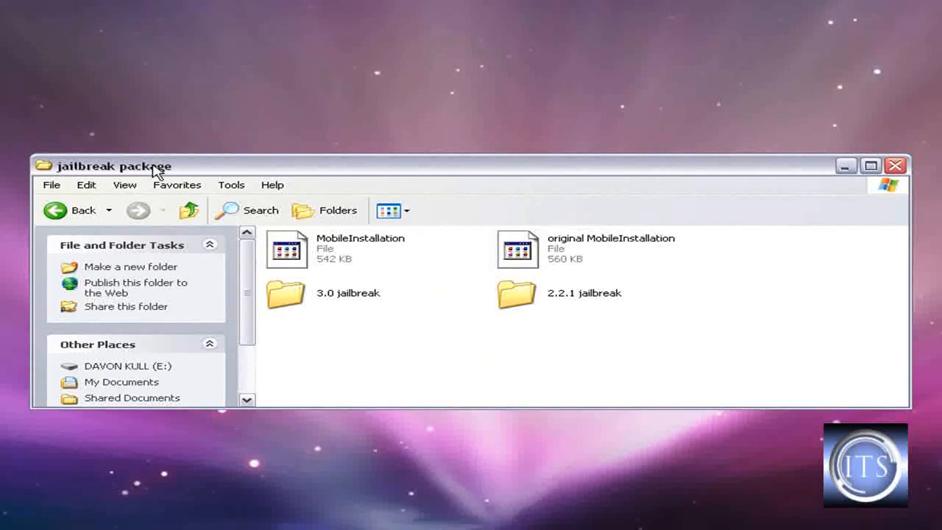
pyautogui.moveTo(451, 315)
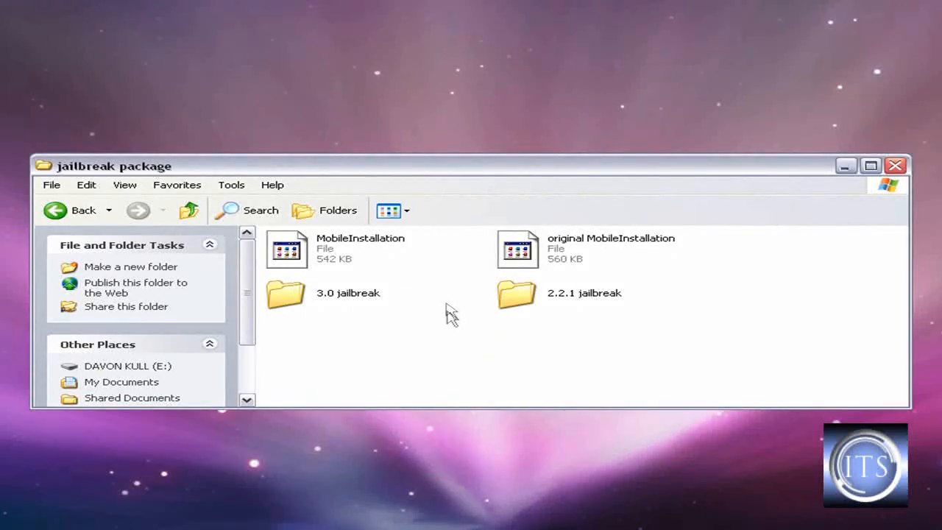
pyautogui.moveTo(456, 302)
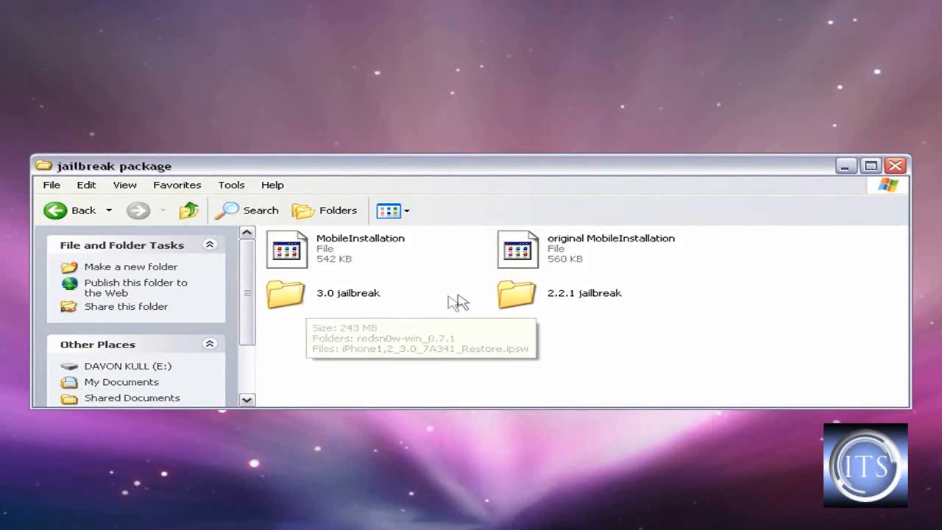
pyautogui.moveTo(532, 305)
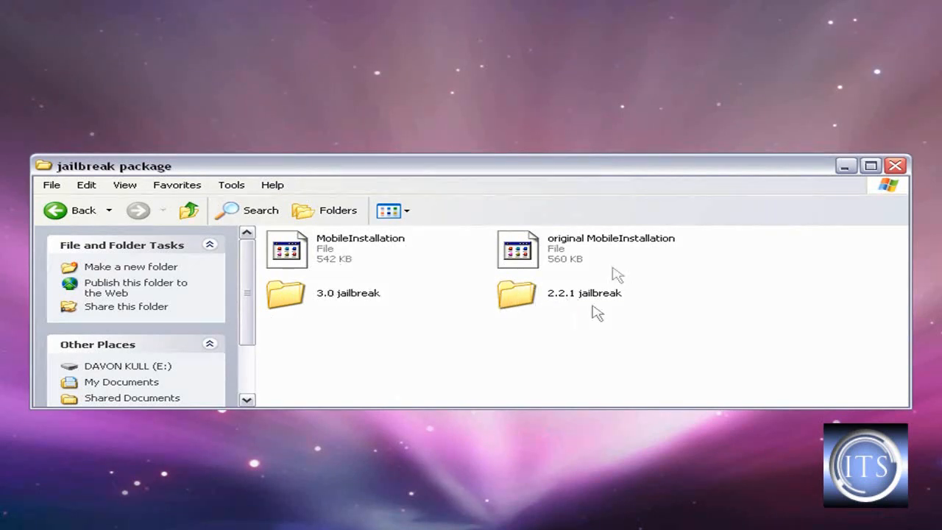
pyautogui.moveTo(335, 251)
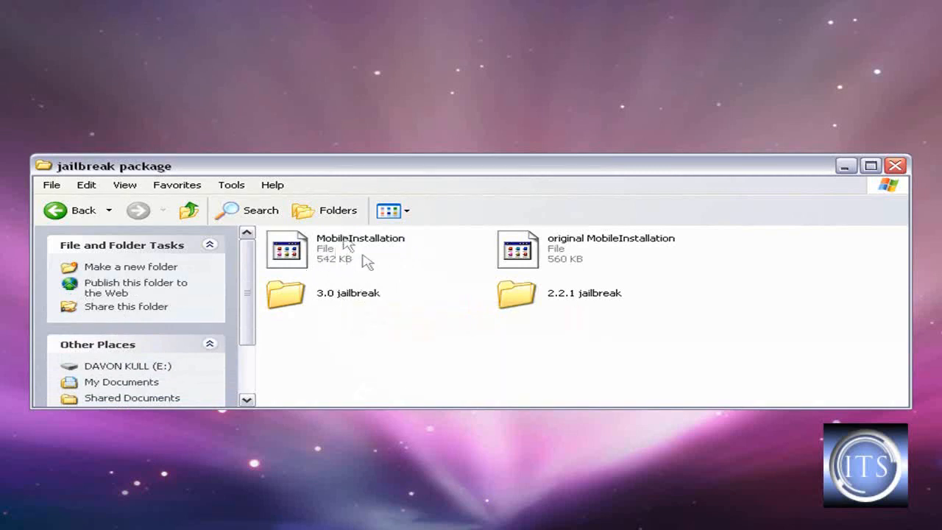
pyautogui.moveTo(331, 309)
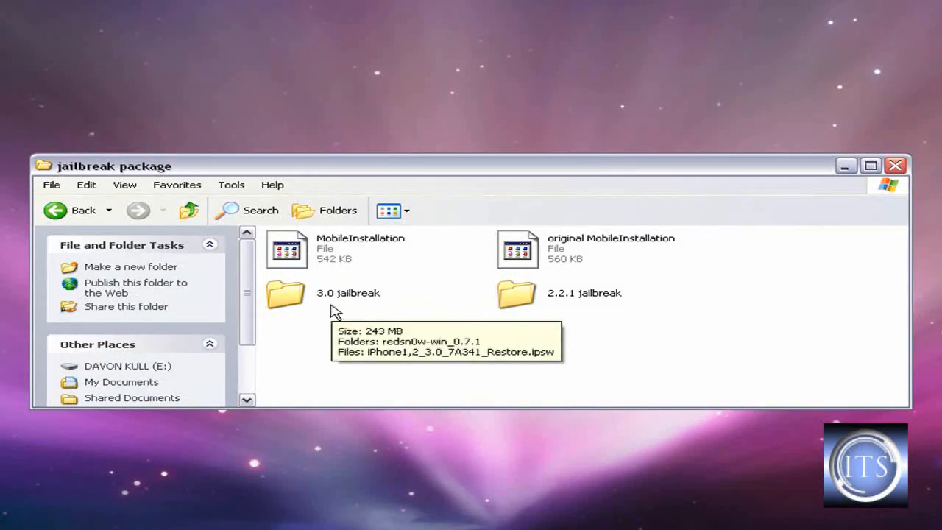
# Open the redsn0w-win_0.7.1 folder inside the 3.0 jailbreak folder
pyautogui.doubleClick(285, 294)
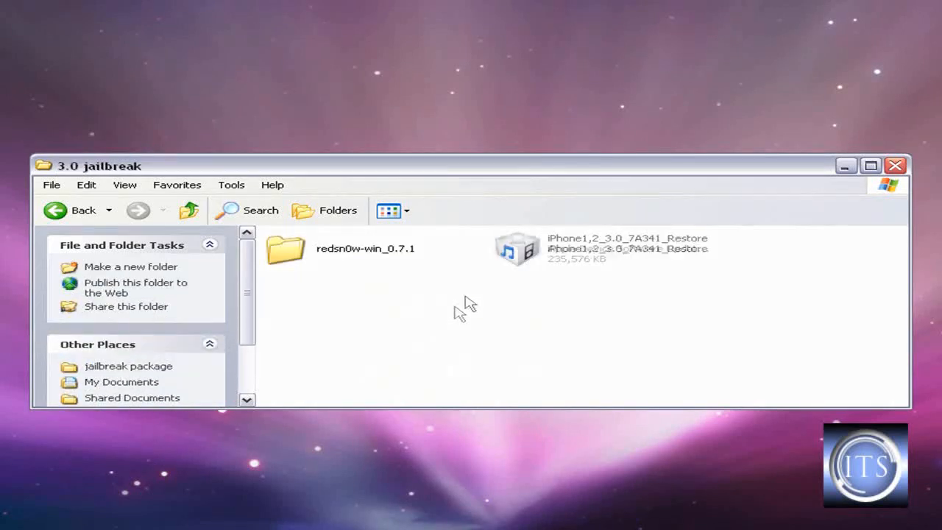
pyautogui.click(285, 247)
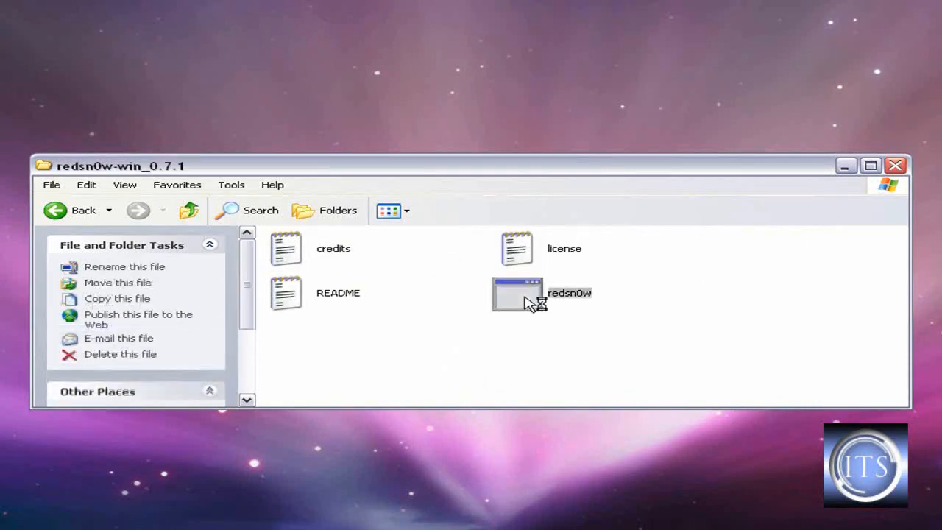
# Launch the redsn0w application so its welcome screen appears
pyautogui.doubleClick(518, 293)
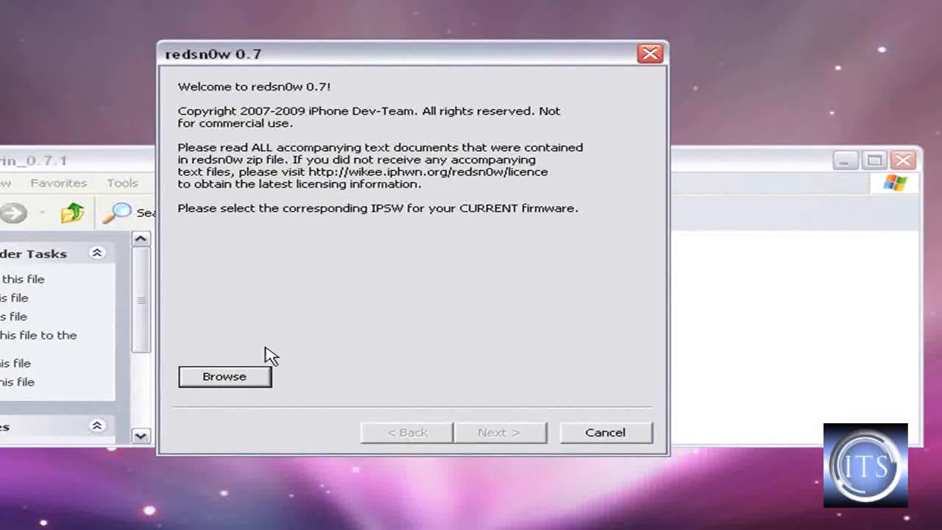
pyautogui.moveTo(250, 381)
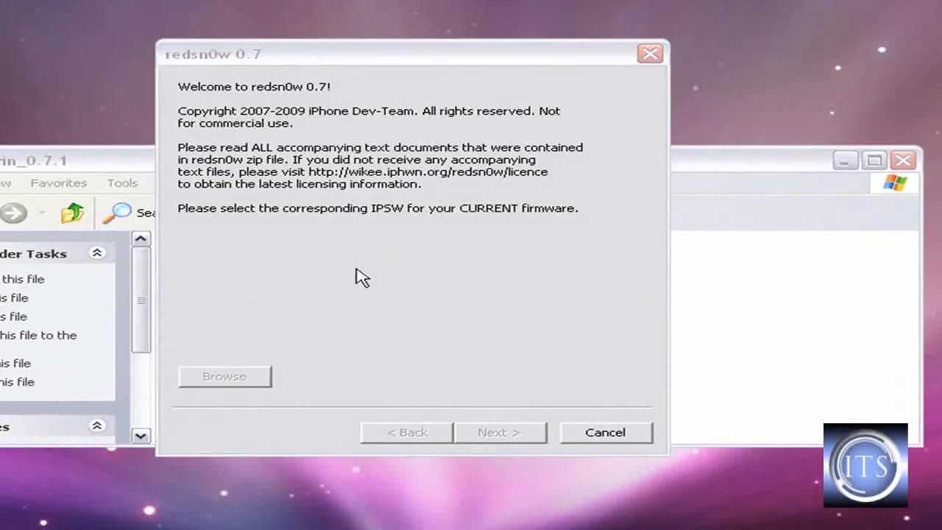
# Select iPhone1,2_3.0_7A341_Restore as the IPSW via Browse and confirm it
pyautogui.click(224, 376)
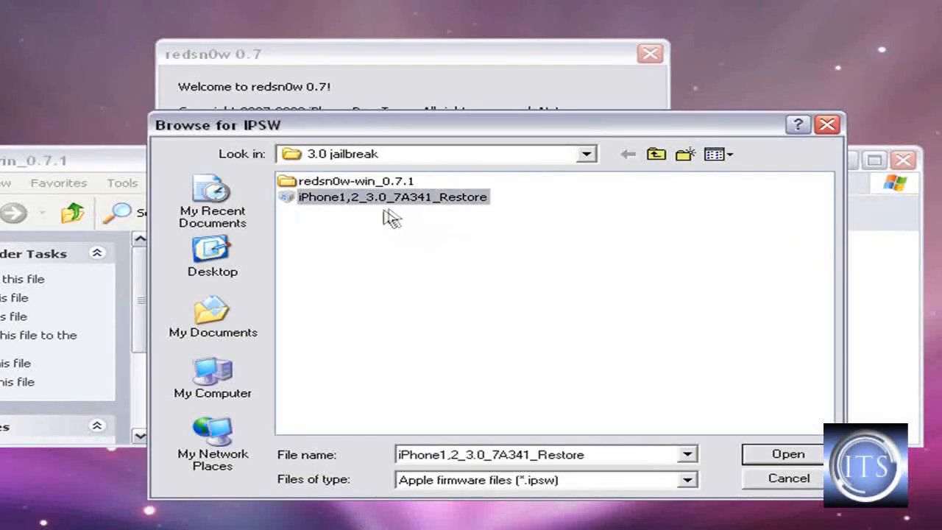
pyautogui.moveTo(309, 213)
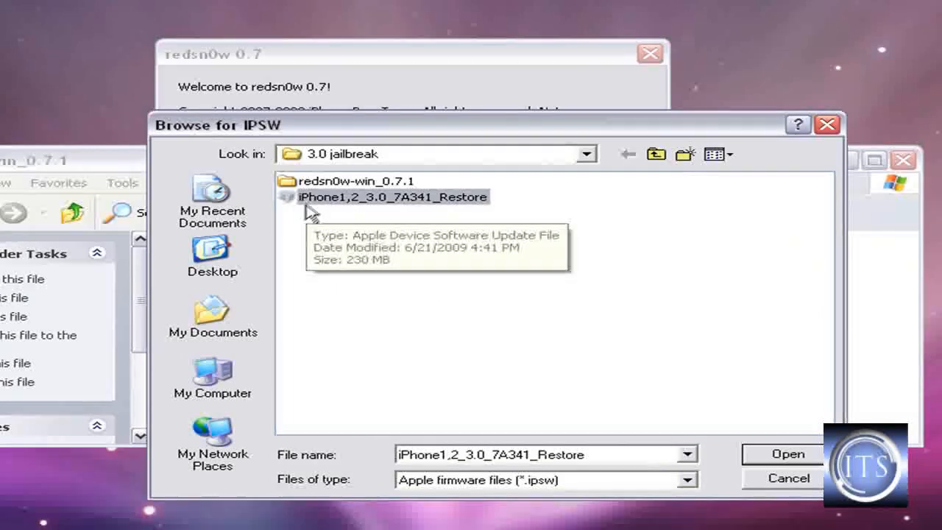
pyautogui.moveTo(354, 213)
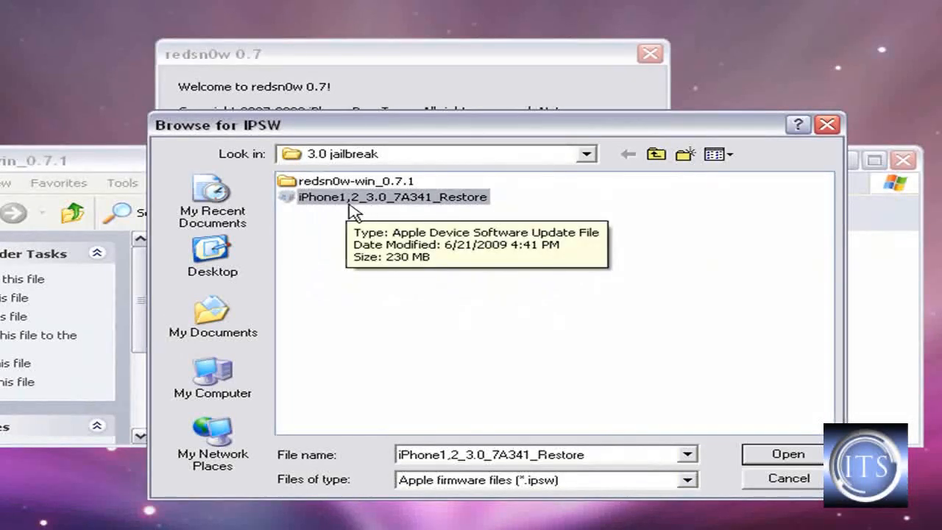
pyautogui.moveTo(397, 227)
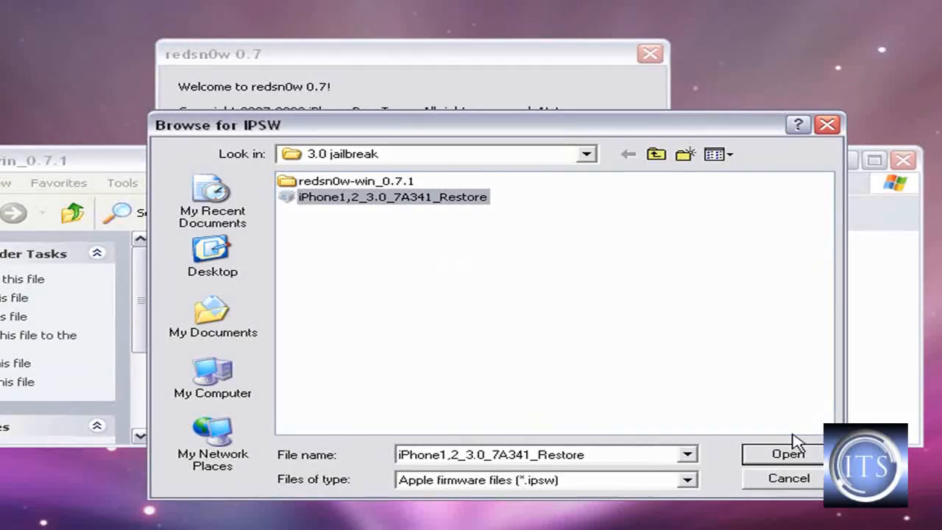
pyautogui.click(788, 453)
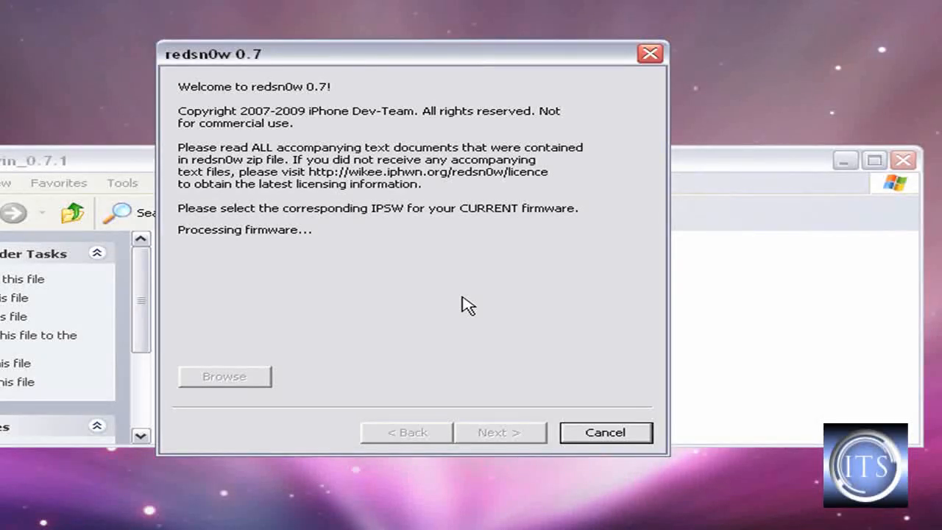
pyautogui.moveTo(386, 135)
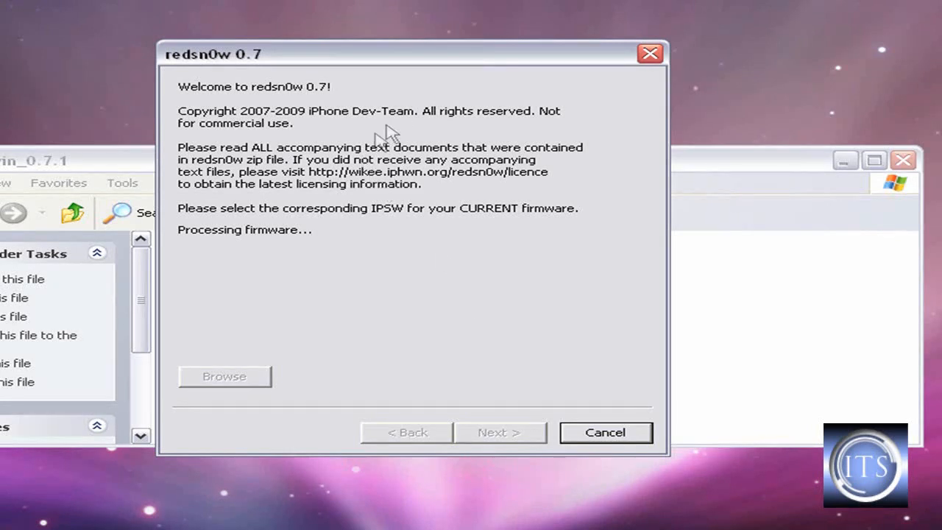
pyautogui.moveTo(444, 159)
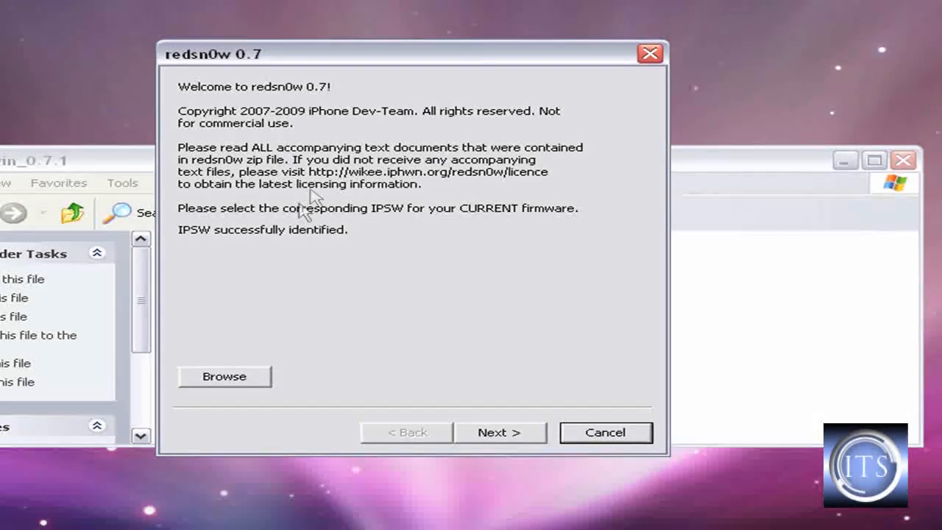
pyautogui.moveTo(293, 256)
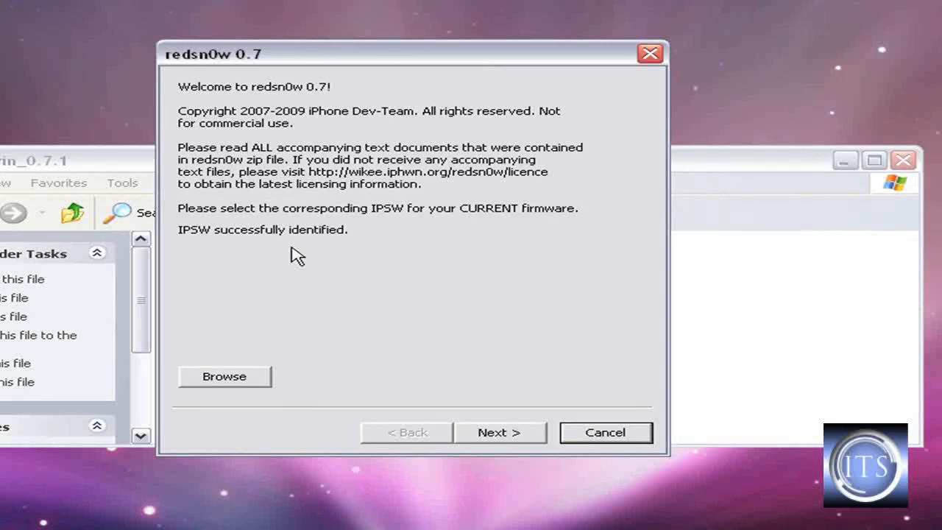
pyautogui.moveTo(509, 377)
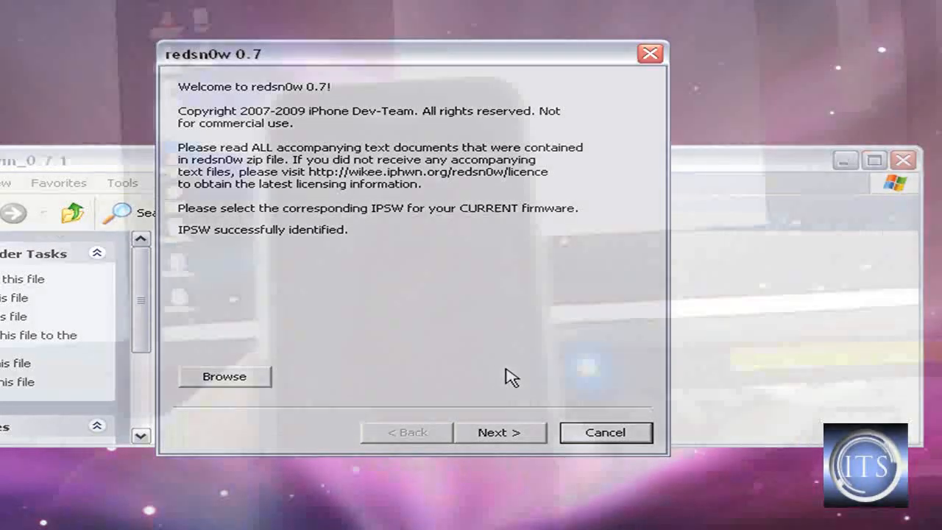